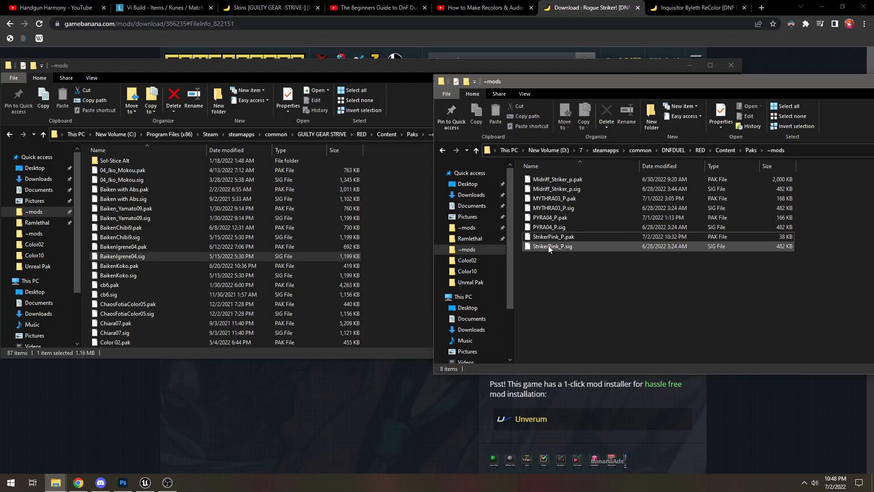
mouse_move(553, 236)
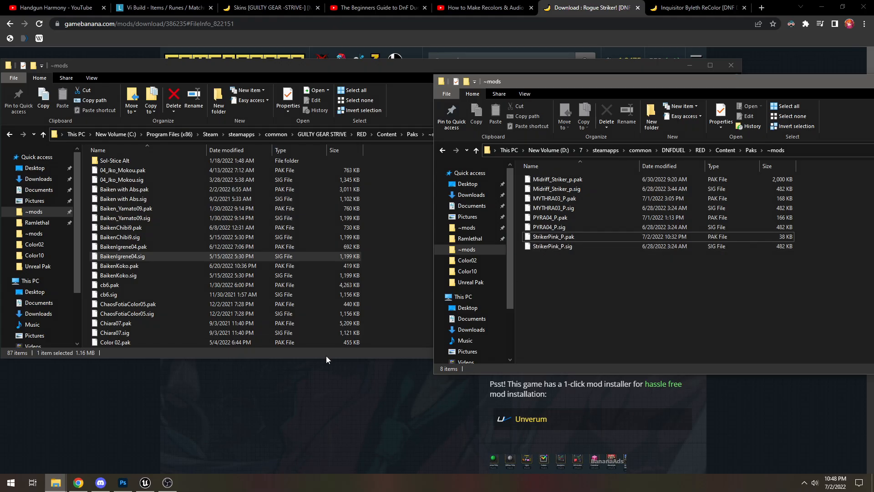
Restore the DNF Duel ~mods Explorer window showing the StrikerPink_P pak and sig files.
click(145, 482)
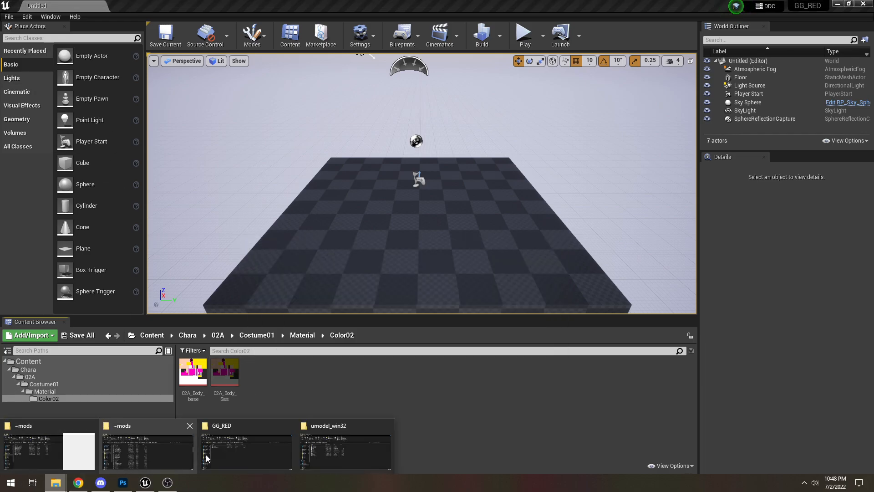
click(147, 450)
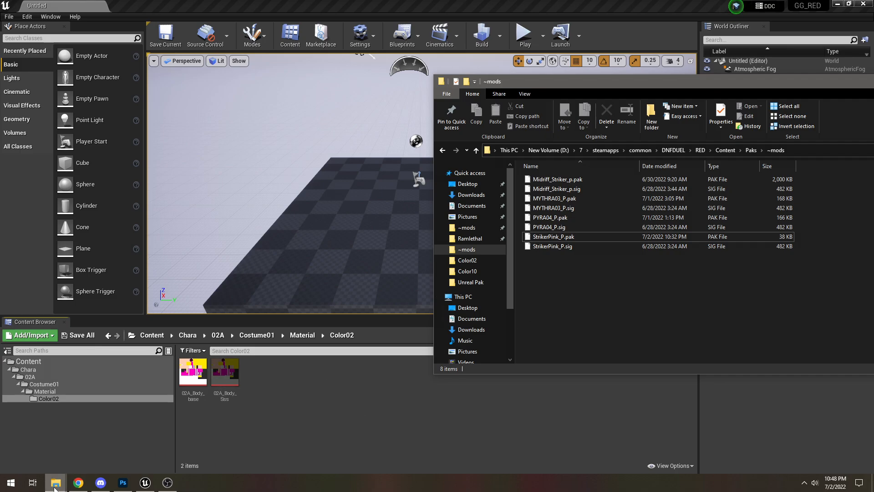
mouse_move(253, 424)
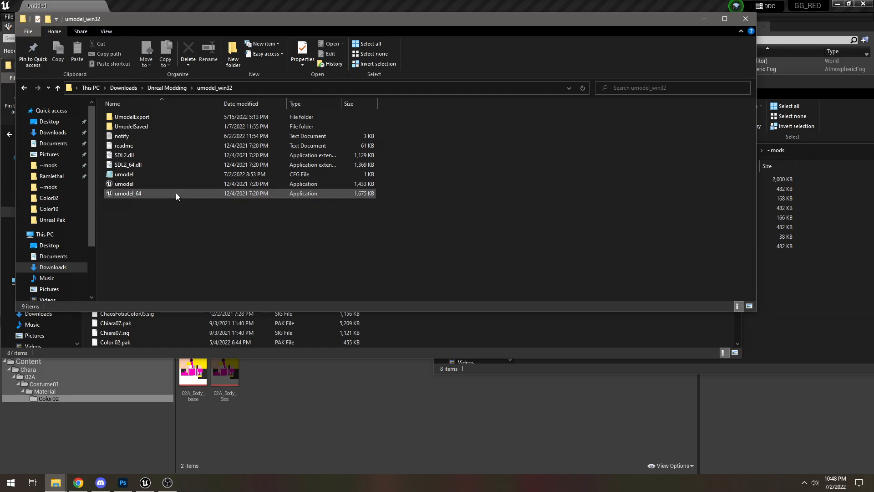
Launch umodel_64 and select the extracted game files folder in Downloads as the root.
double_click(127, 193)
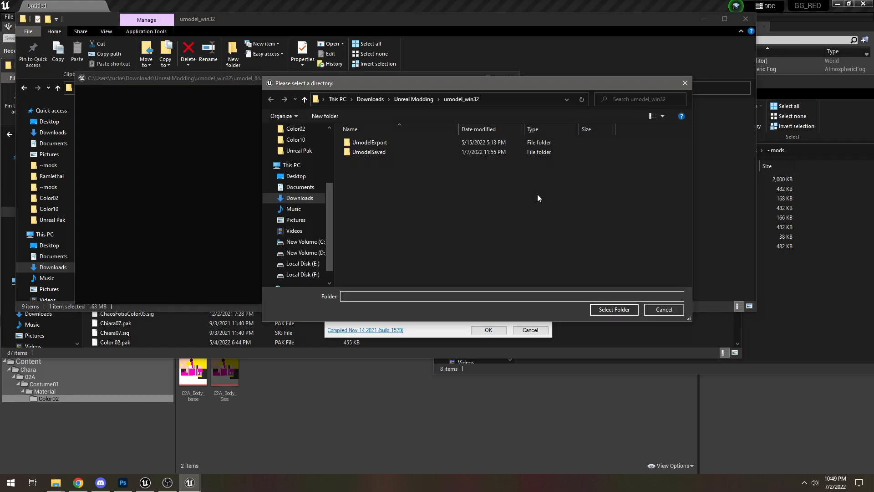
mouse_move(136, 454)
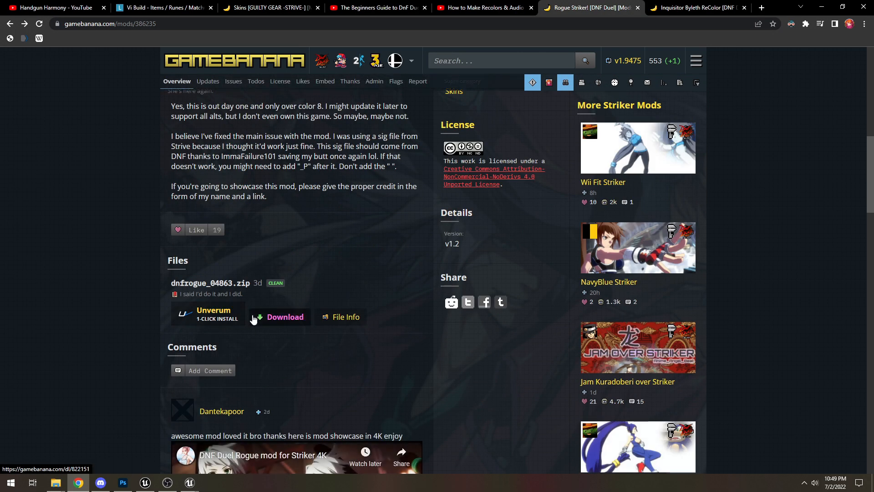
click(285, 317)
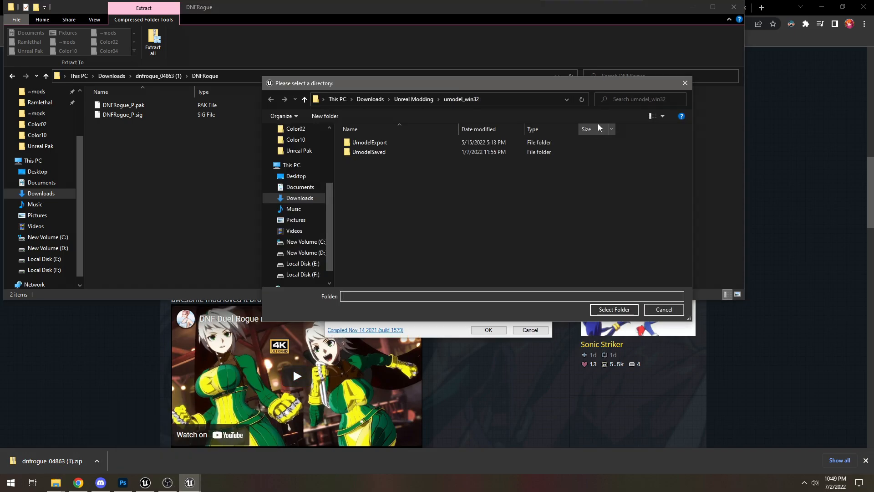
click(40, 193)
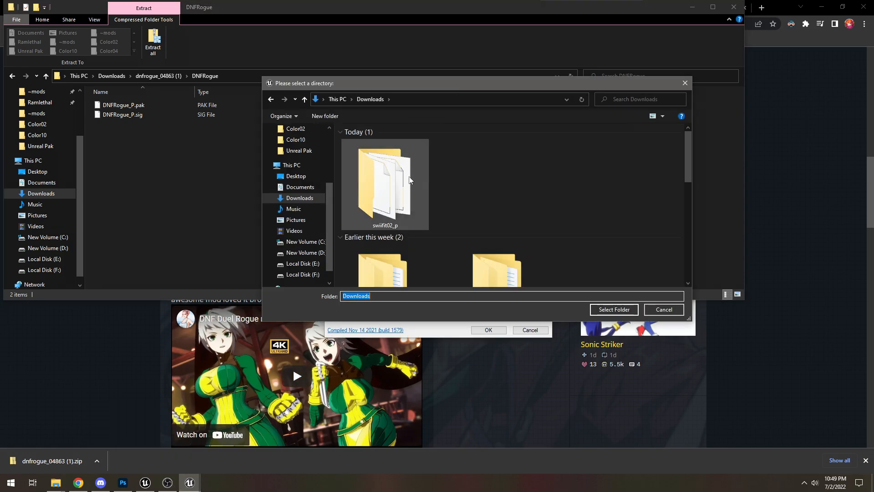
double_click(384, 184)
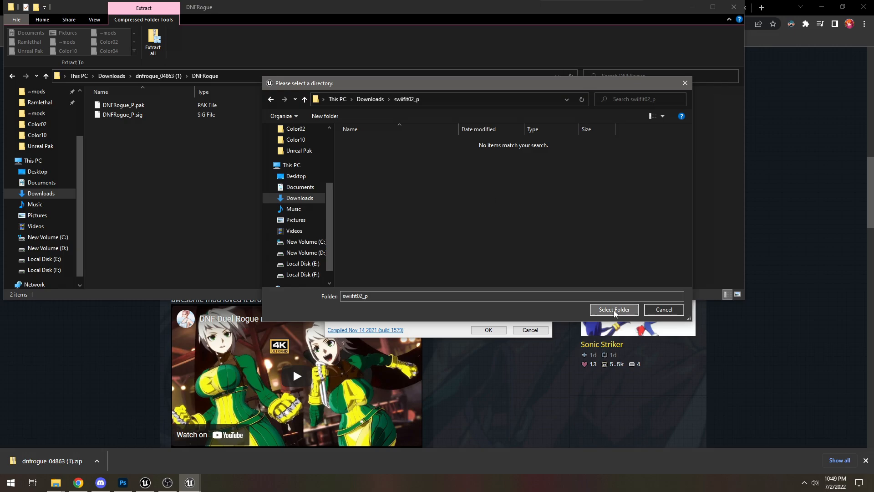
click(613, 310)
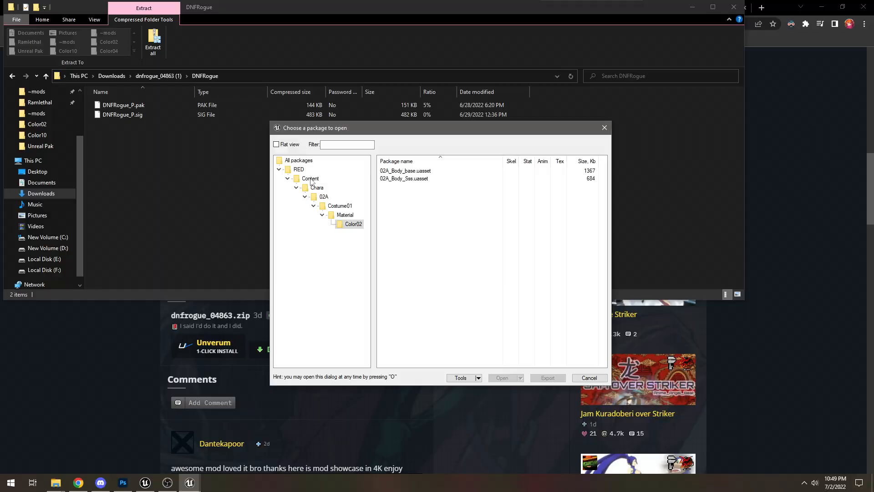
mouse_move(170, 460)
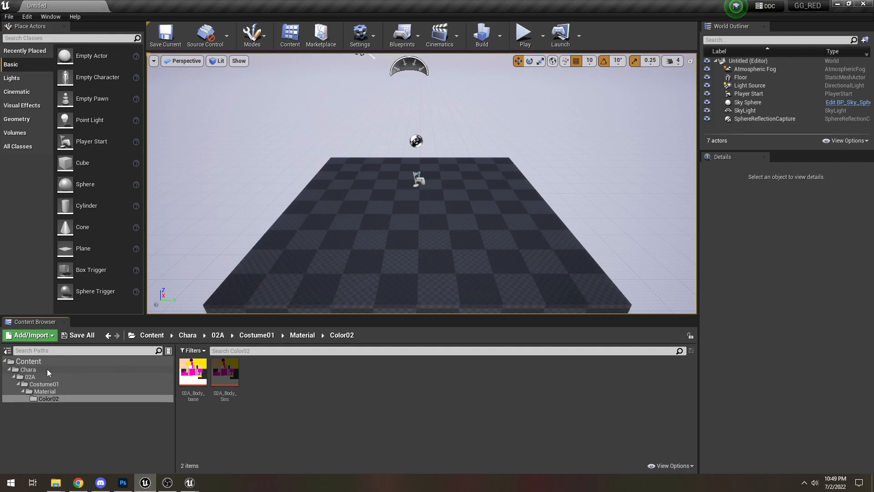
click(28, 360)
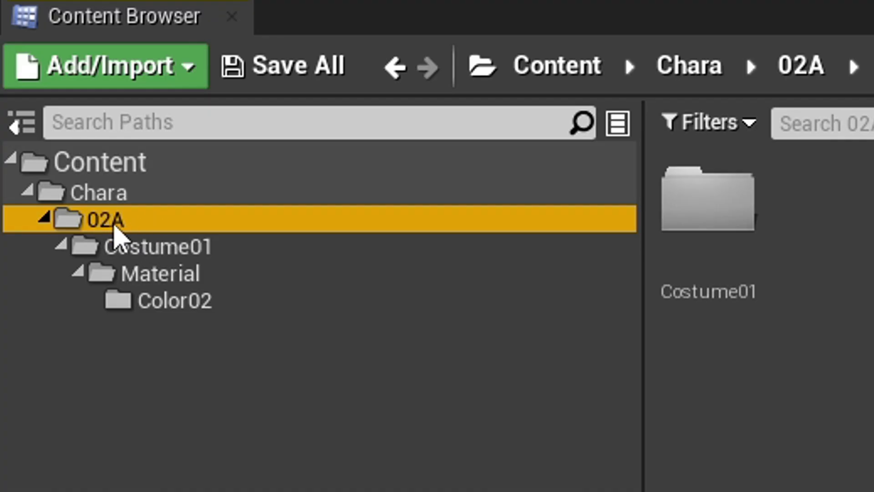
mouse_move(162, 229)
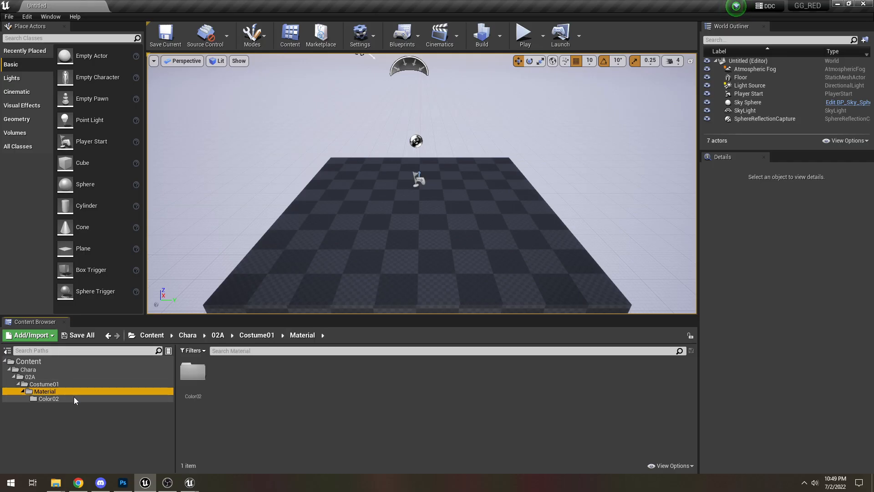
click(48, 398)
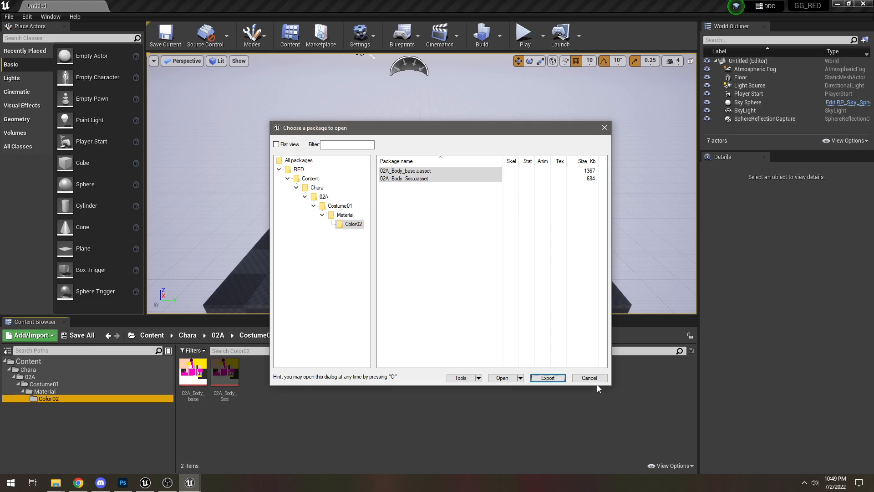
click(588, 377)
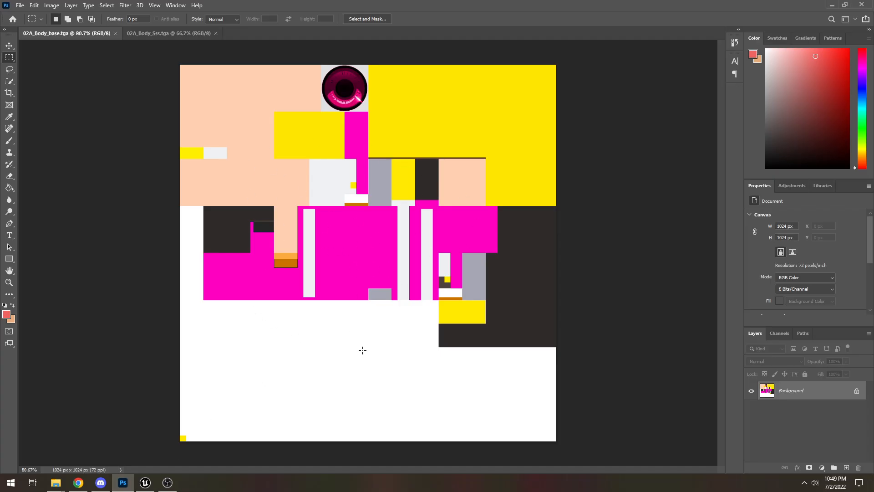
click(145, 482)
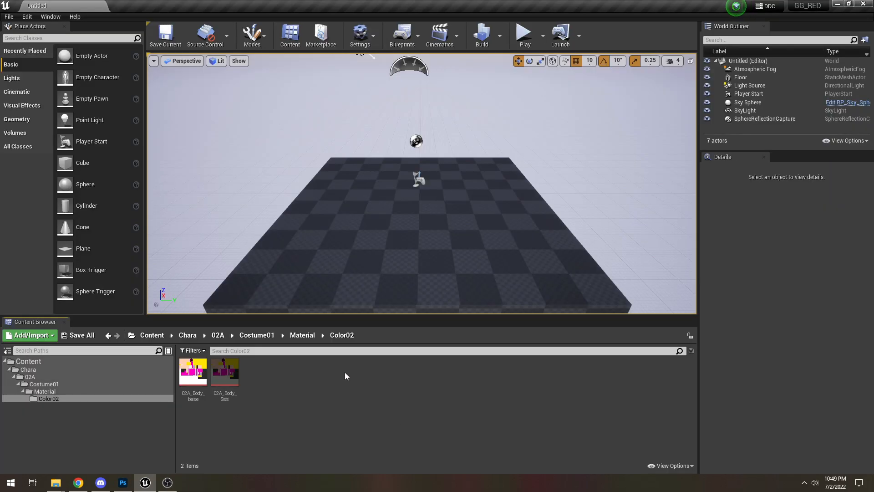
click(224, 372)
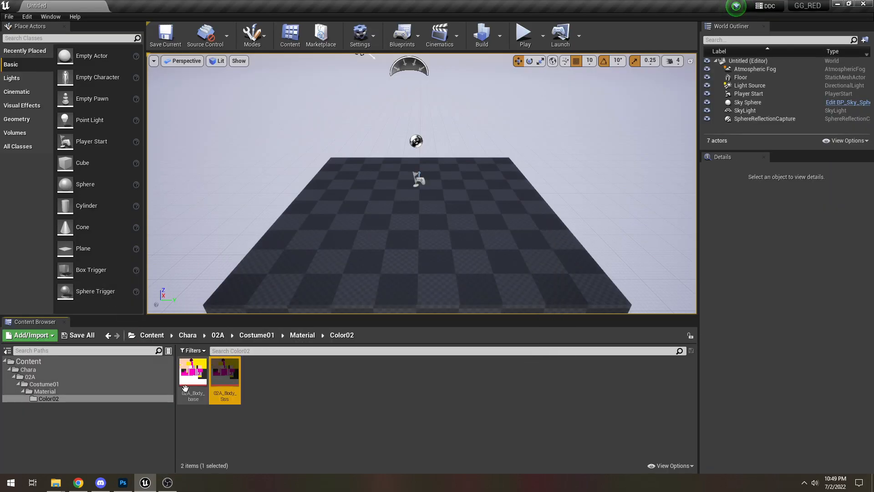
click(9, 17)
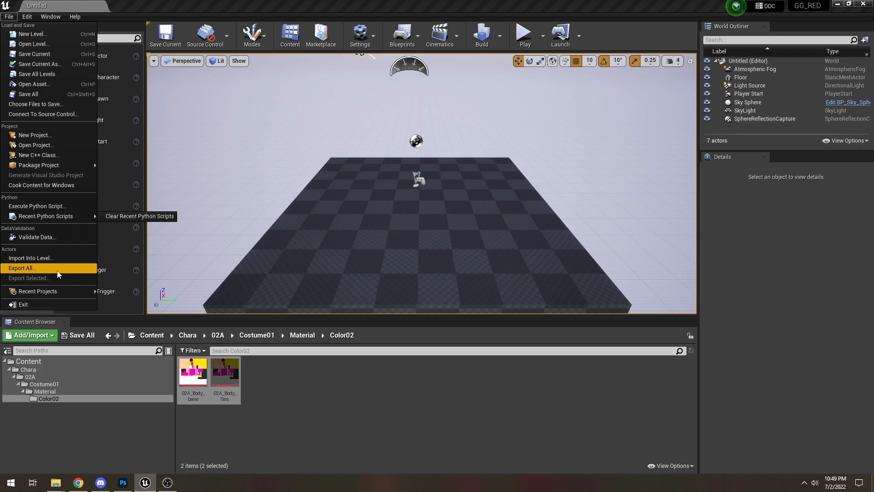
right_click(224, 371)
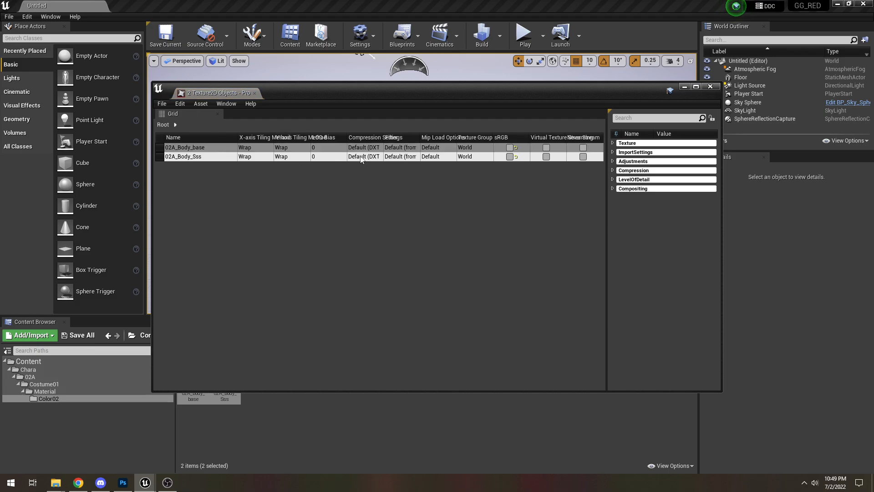
click(162, 104)
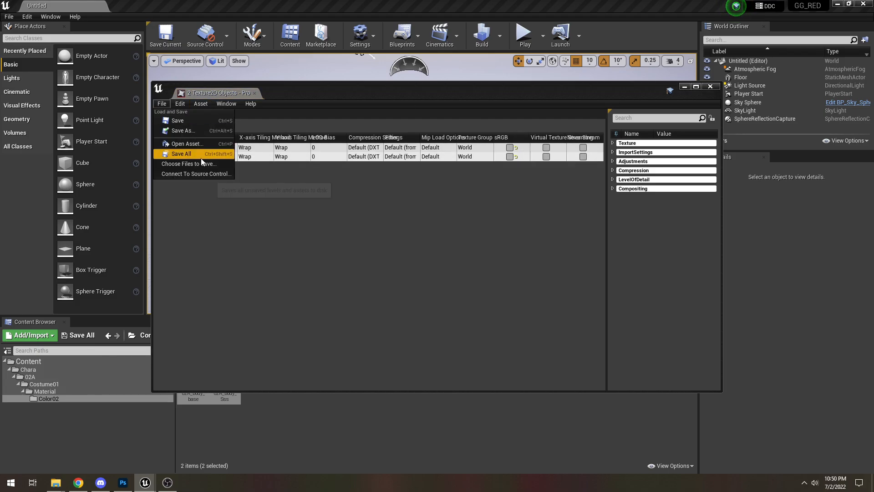
click(181, 154)
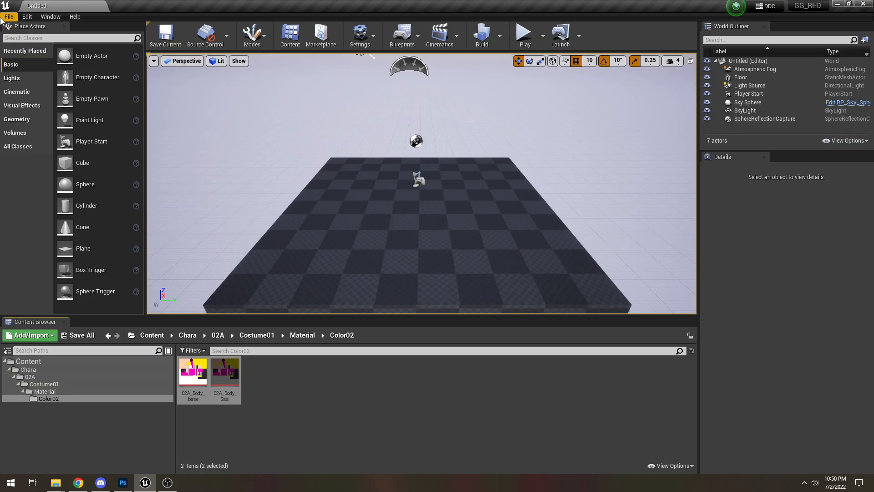
click(8, 16)
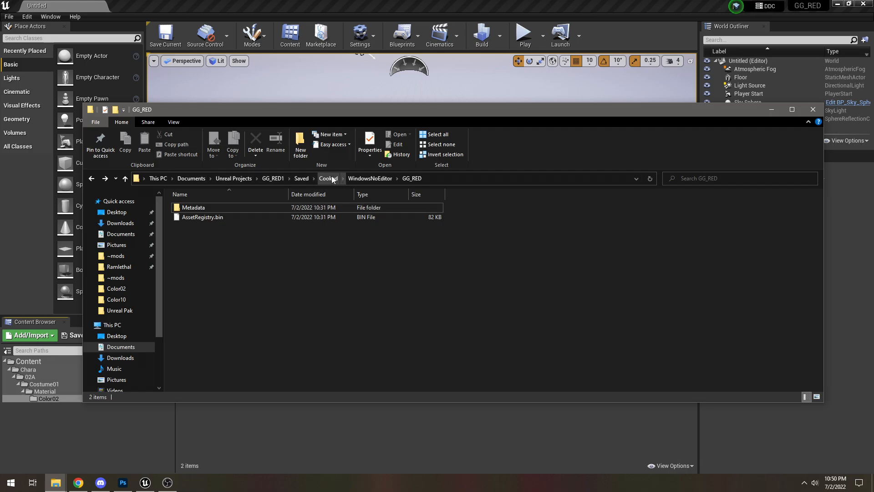
Check that cooked GG_RED holds only Metadata and AssetRegistry.bin, then open the editor's File menu.
click(328, 178)
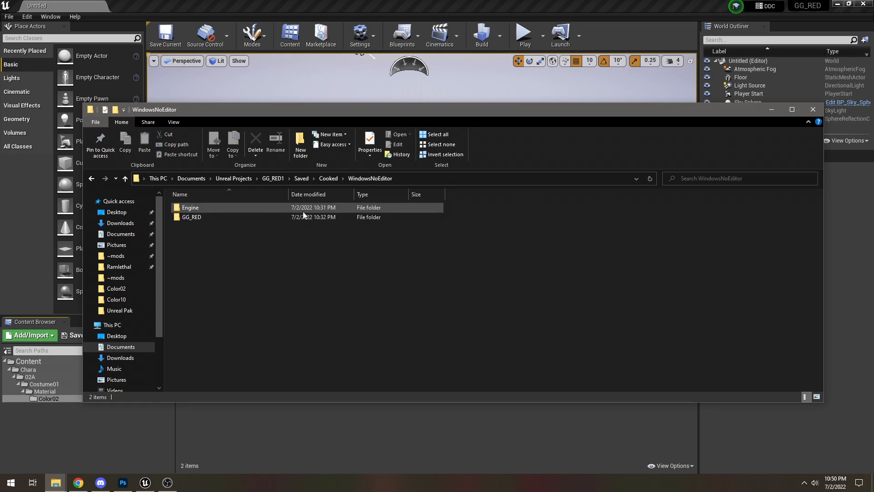
double_click(191, 217)
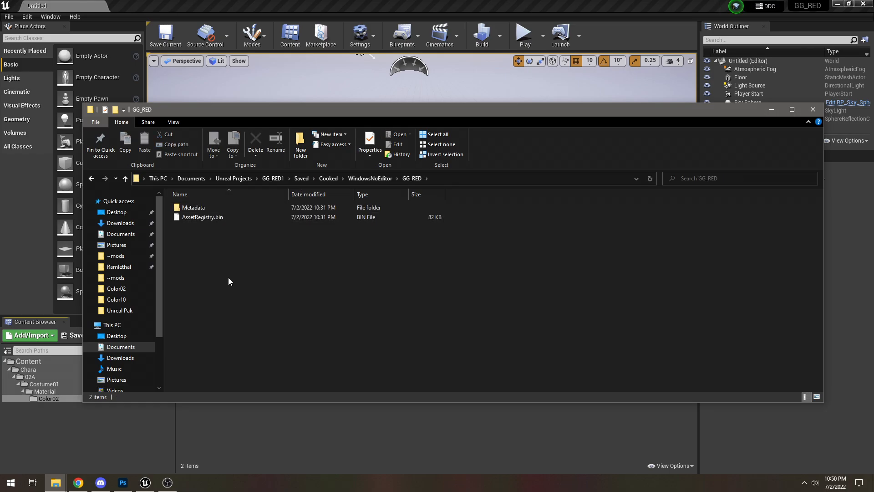
click(8, 17)
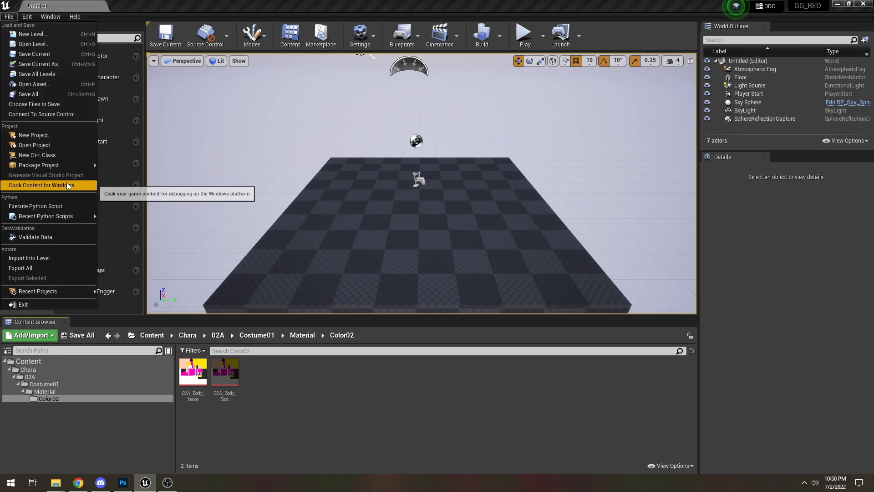
Cook content for Windows and inspect the cooked 02A Costume01 Color02 texture files.
click(42, 186)
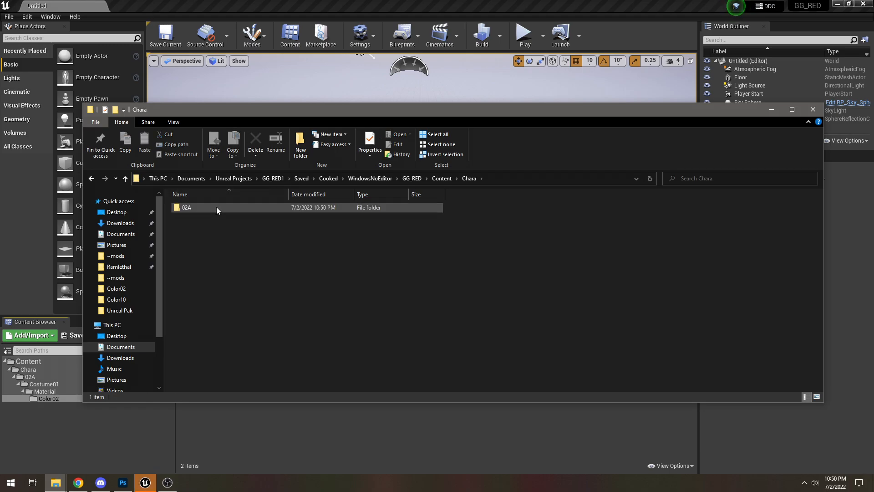
double_click(186, 207)
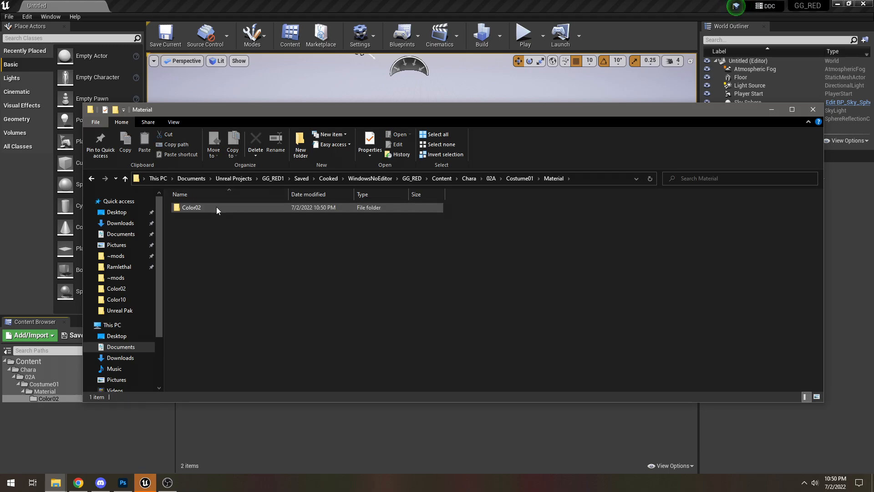
double_click(191, 207)
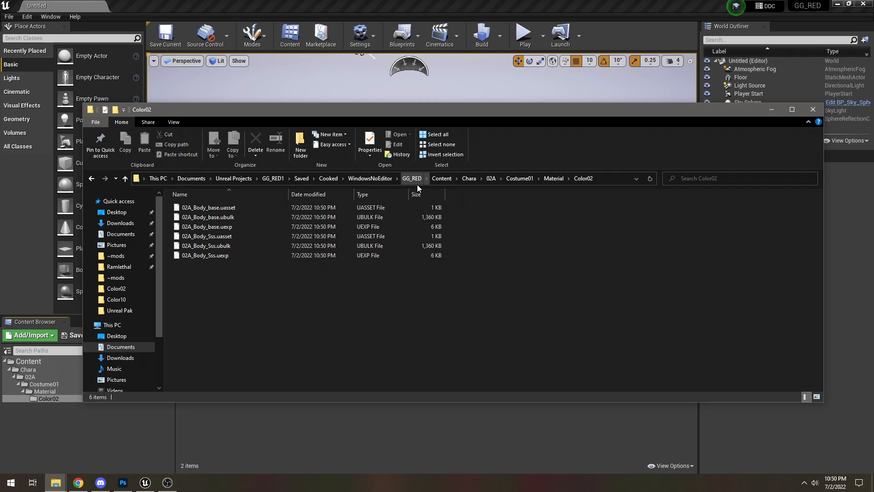
click(412, 178)
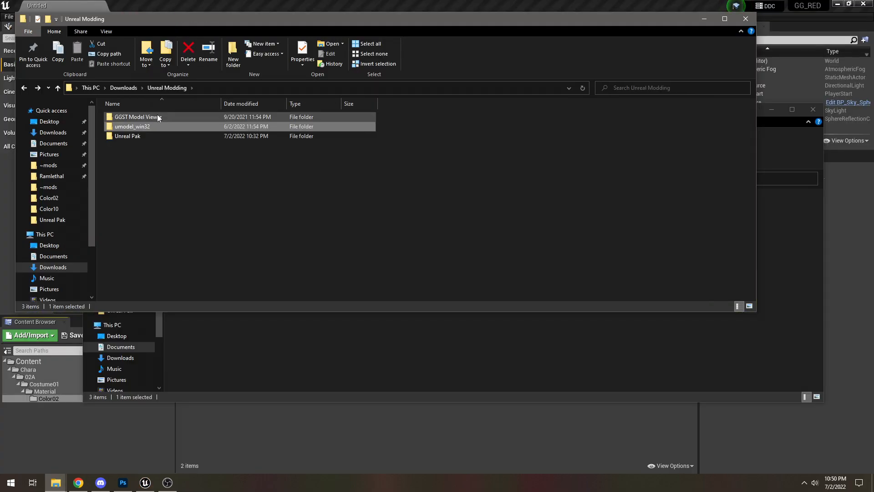
Replace StrikerPink's RED Content with the cooked files and rerun the UnrealPak batch.
double_click(128, 135)
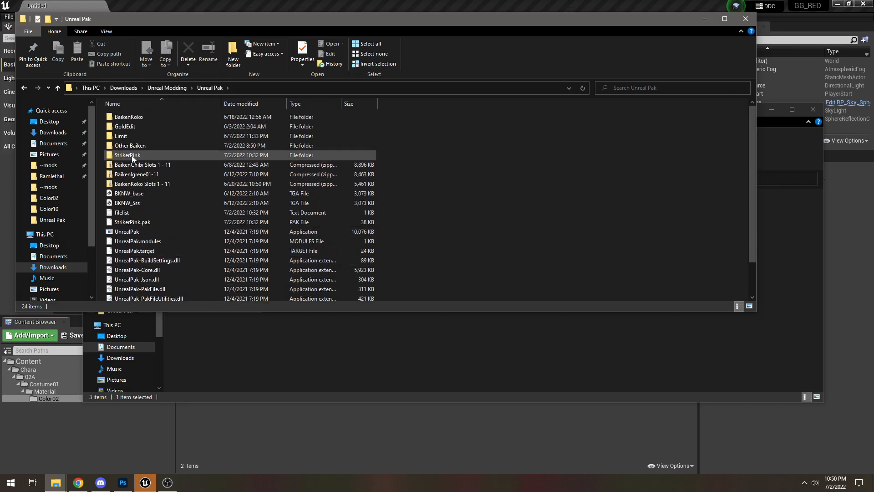
double_click(127, 155)
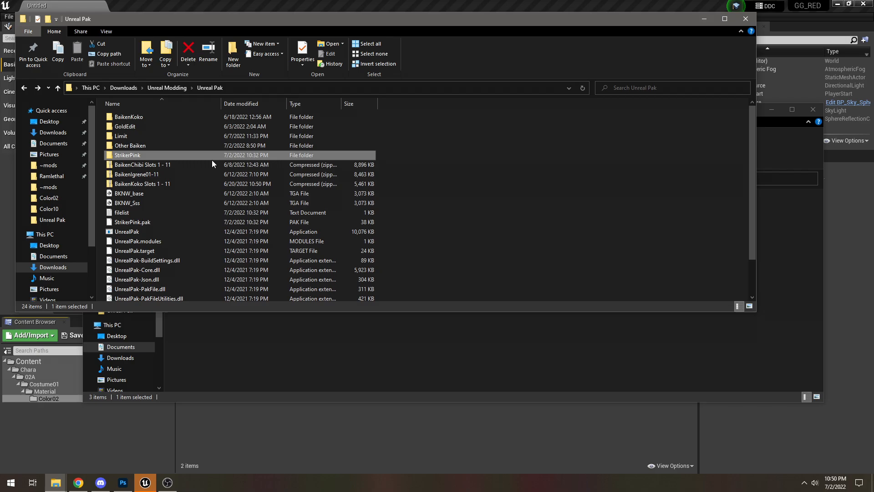
click(233, 54)
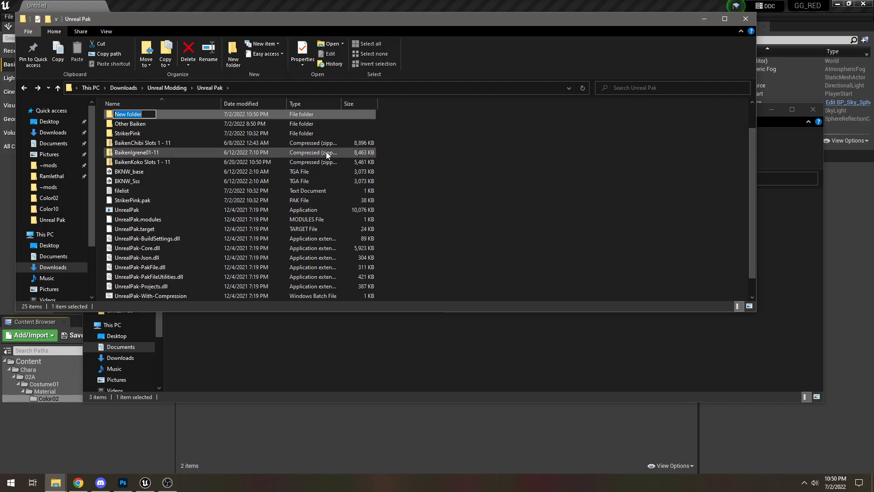
right_click(134, 114)
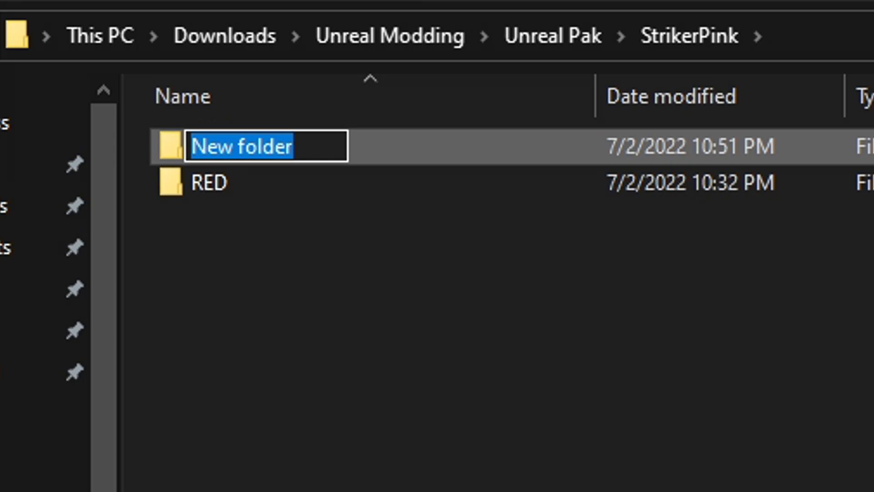
text(RED)
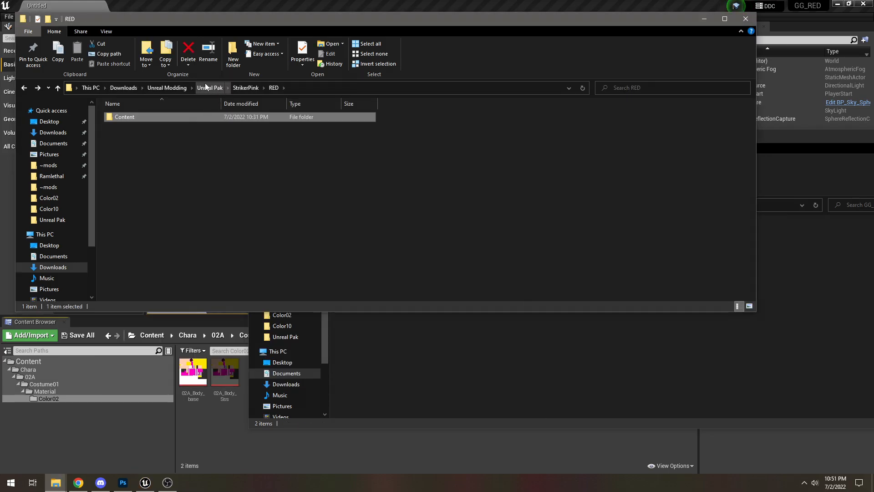
click(210, 88)
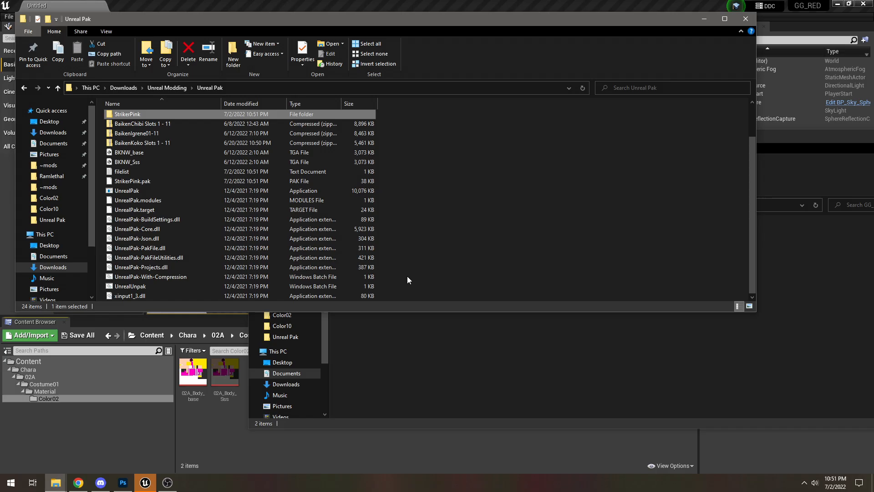
click(132, 181)
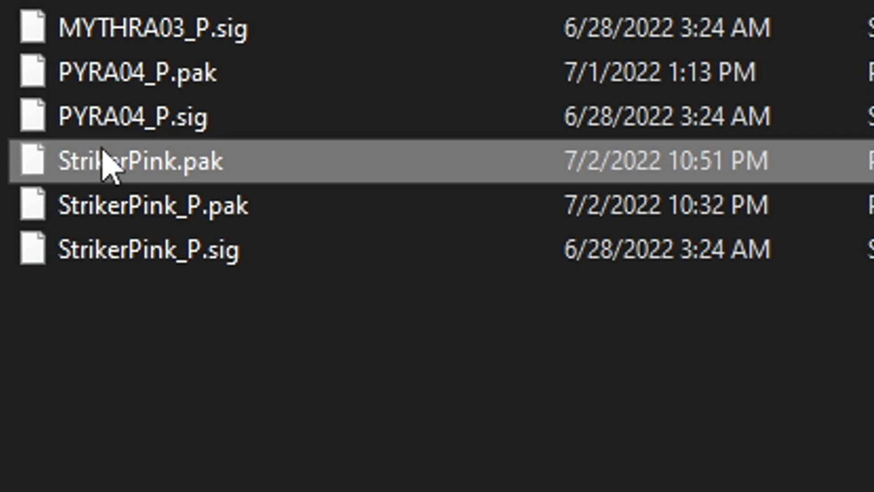
Place the rebuilt StrikerPink.pak in the ~mods folder and manage it via its context menu.
right_click(549, 246)
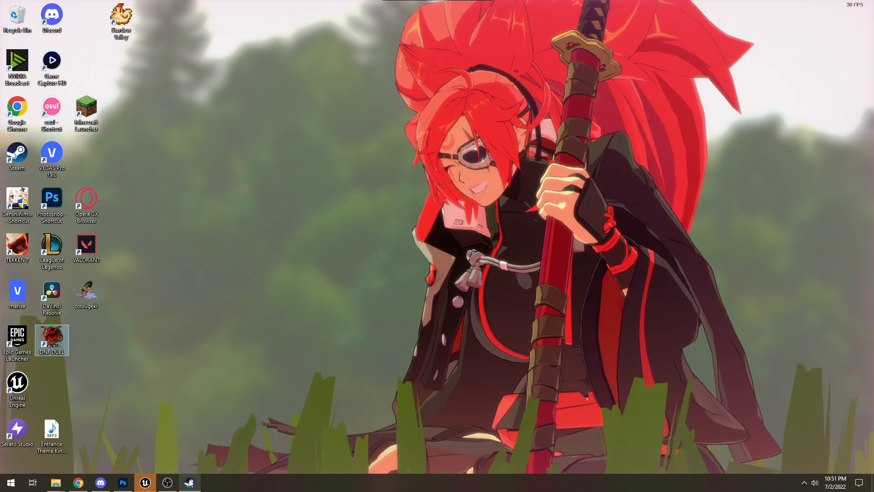
Launch DNF Duel, enter Training as the pink Striker, then Alt+Tab out.
double_click(51, 339)
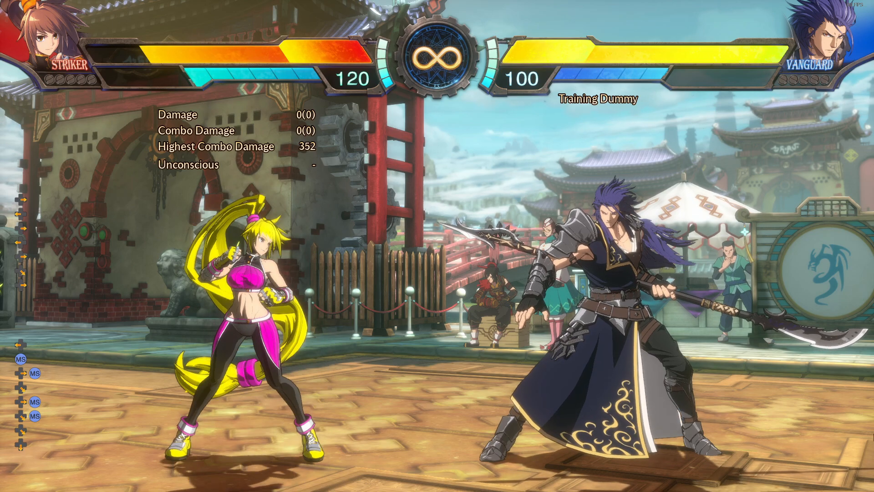
key(alt+tab)
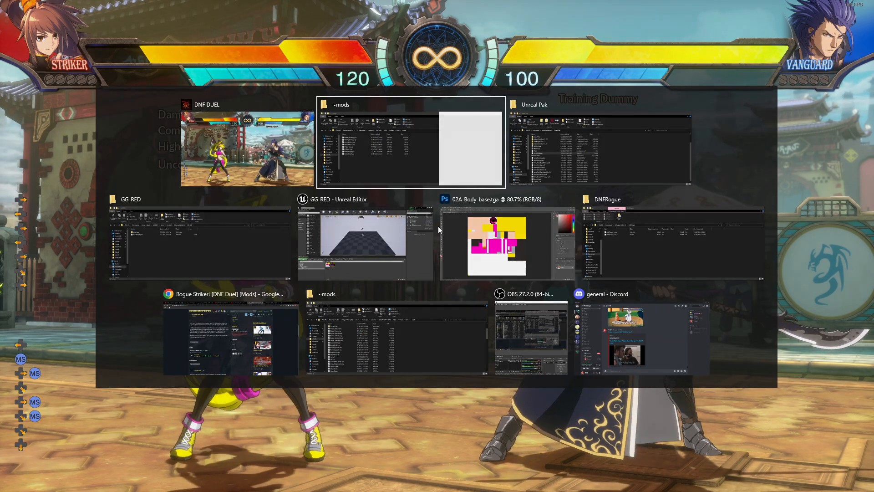
mouse_move(653, 325)
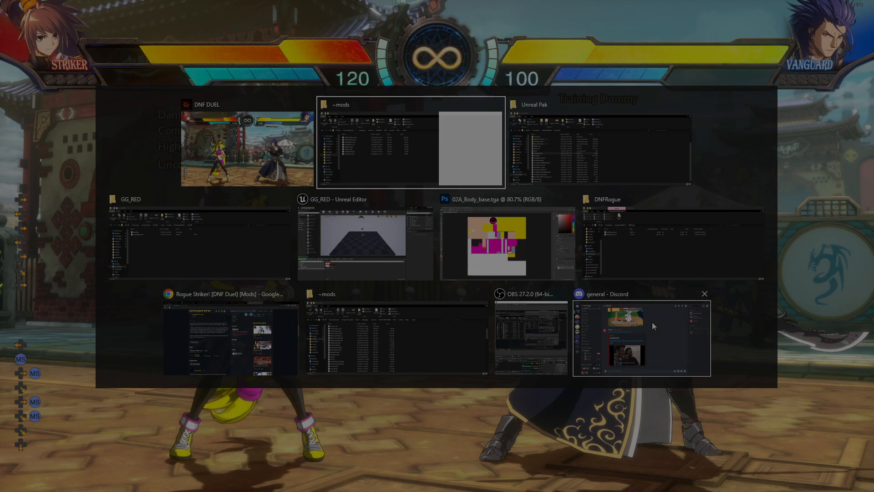